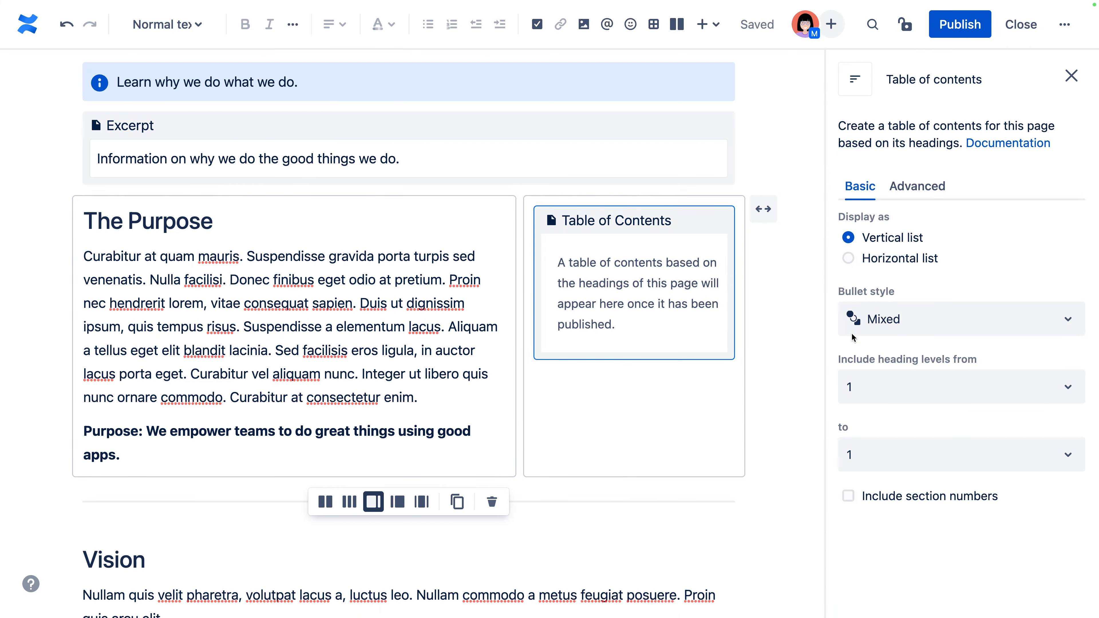
Set 'Include heading levels from' to 2 so the table of contents skips level 1 headings.
left_click(957, 386)
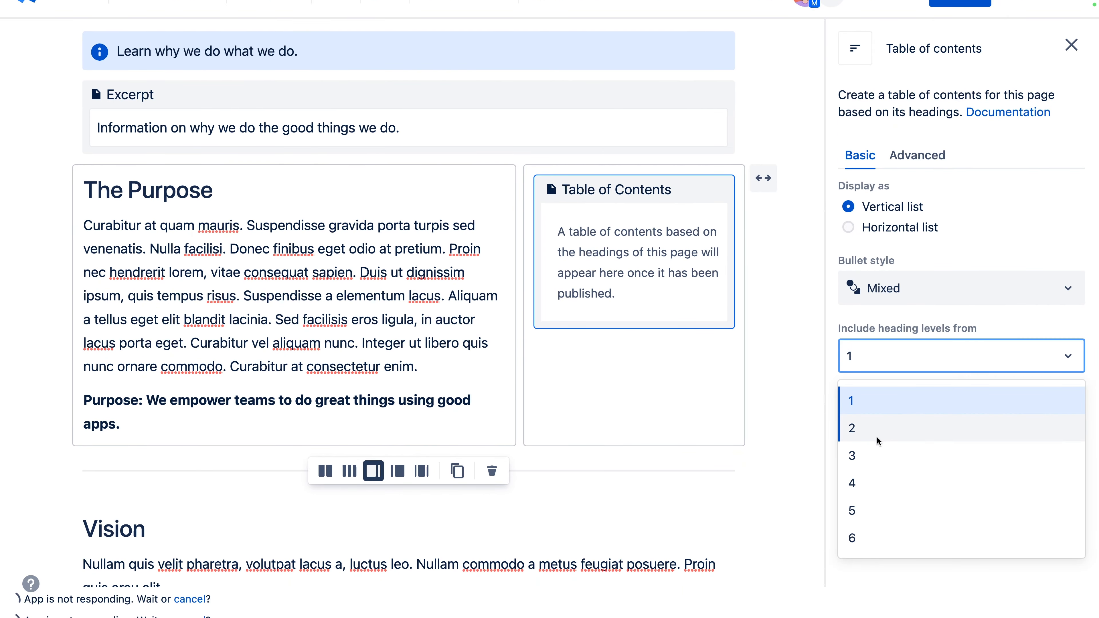
left_click(863, 429)
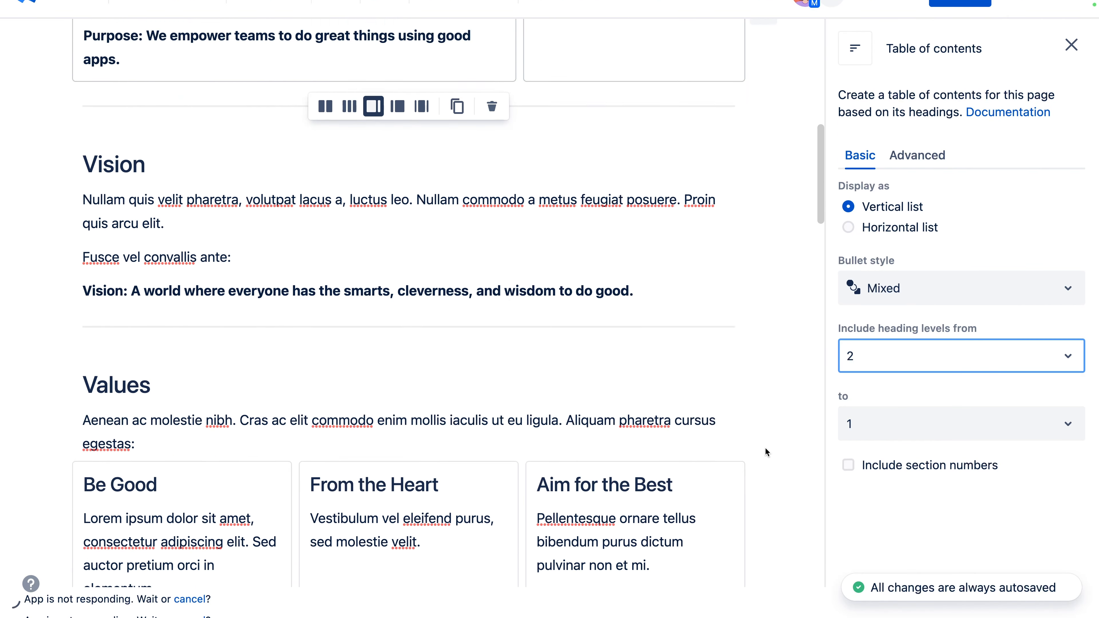
scroll("down", 3)
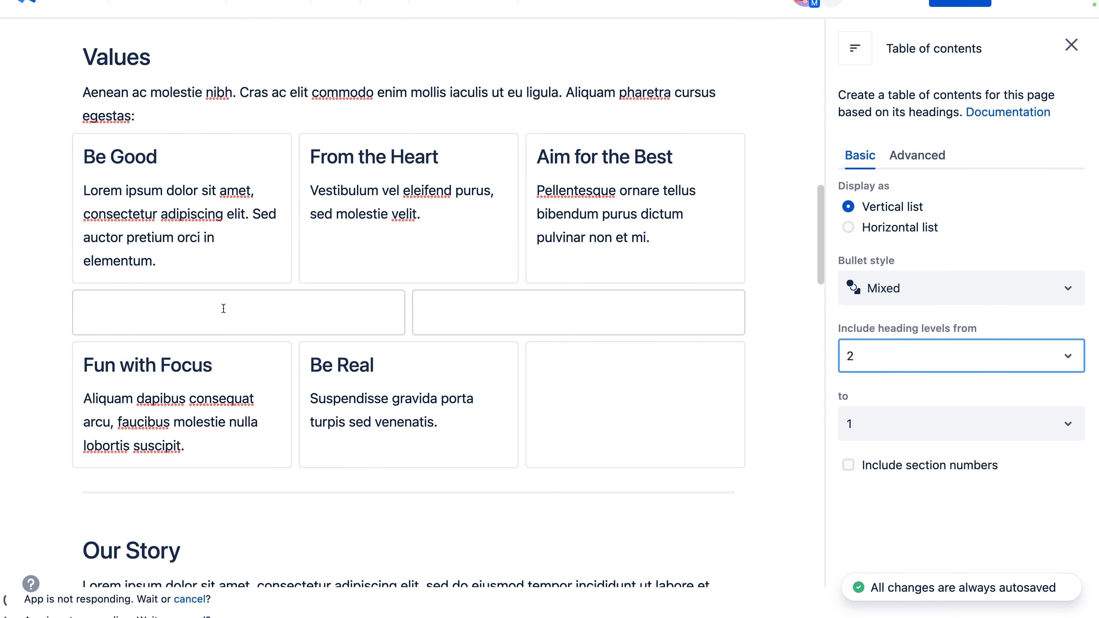
scroll("down", 3)
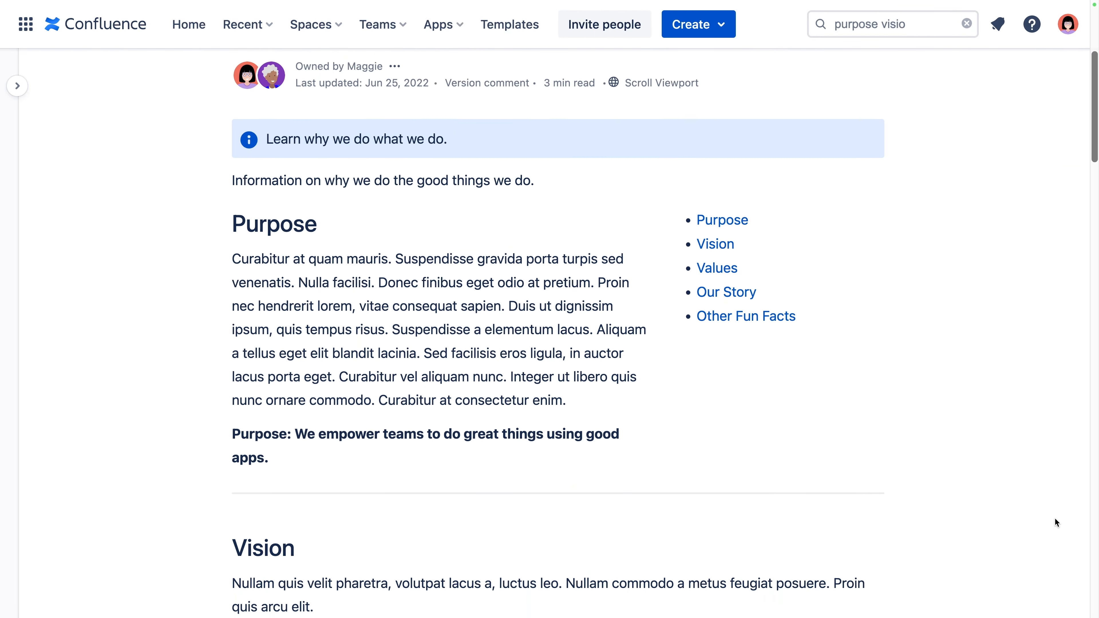
Scroll through the published page reviewing the table of contents and its sections.
scroll("down", 3)
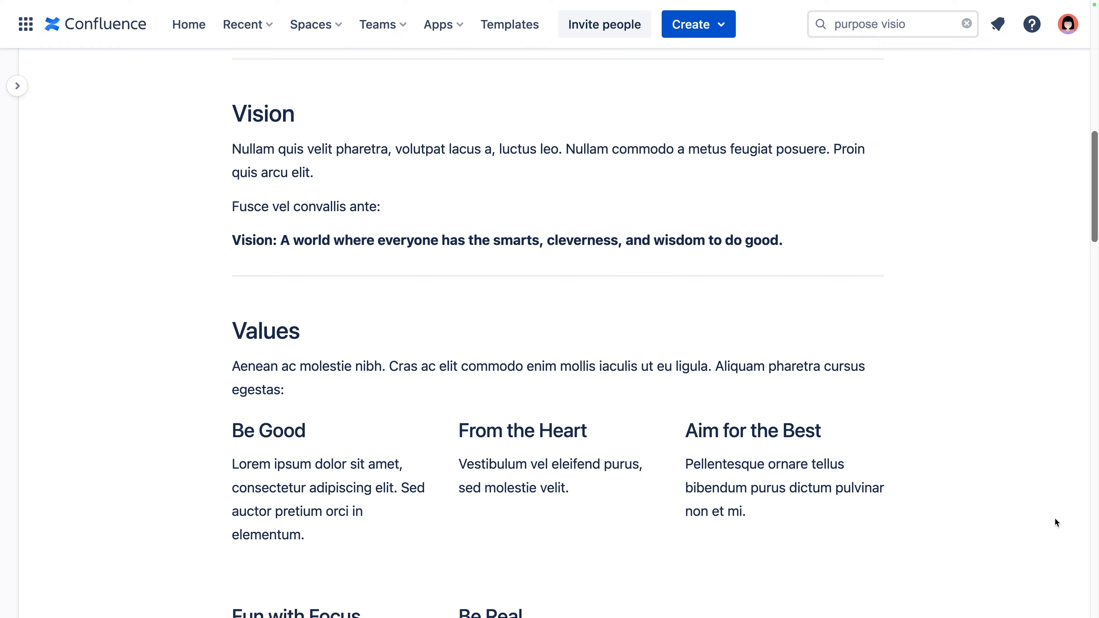
scroll("down", 3)
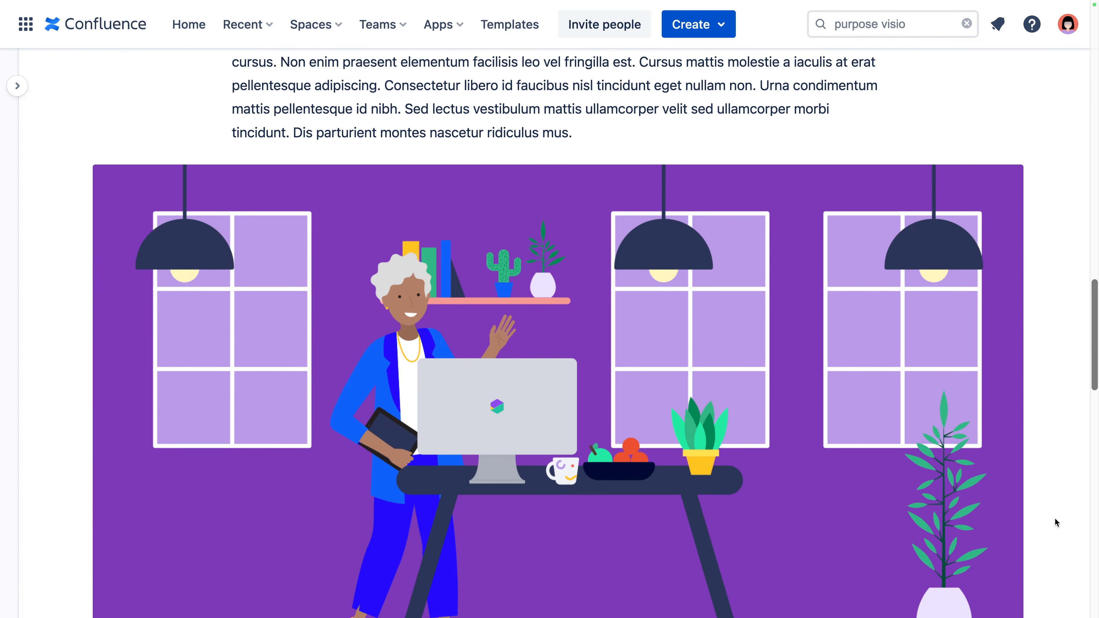
scroll("down", 3)
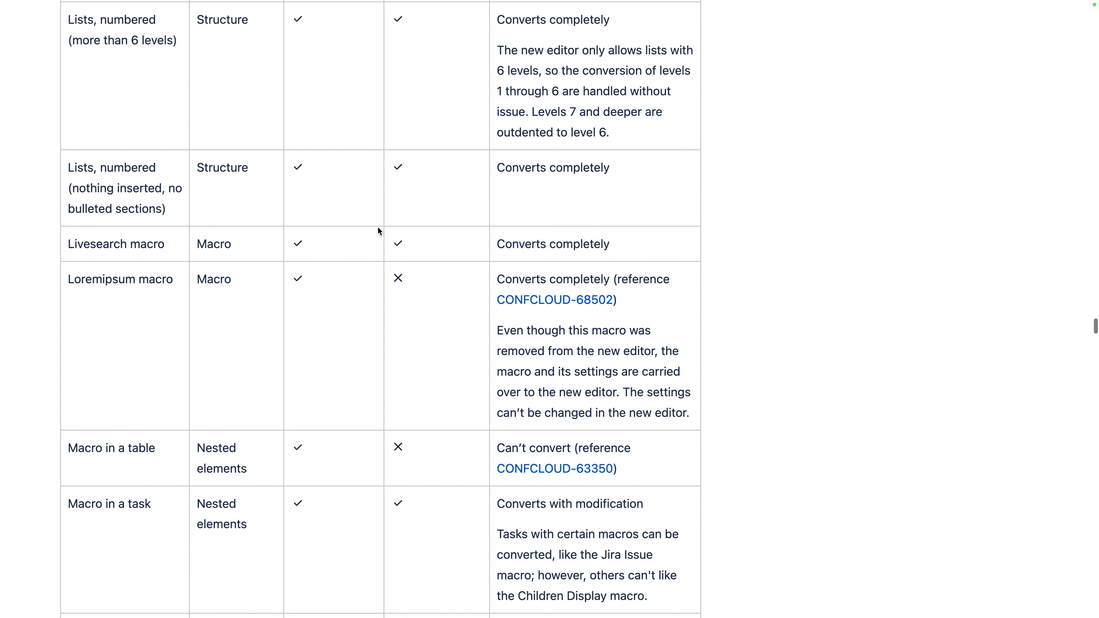
scroll("down", 3)
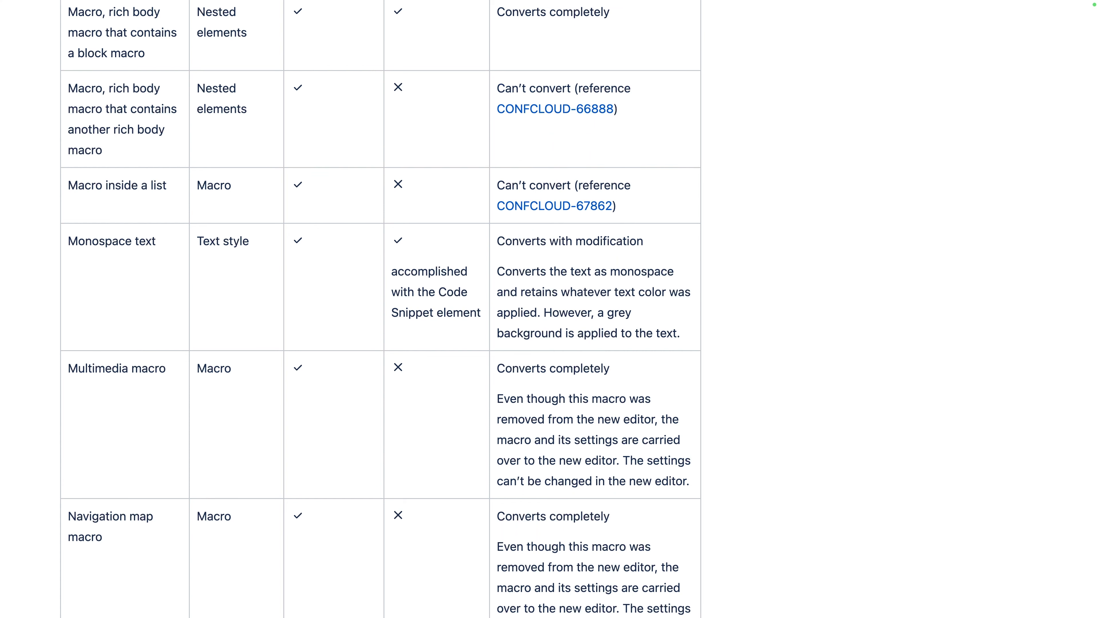
scroll("up", 3)
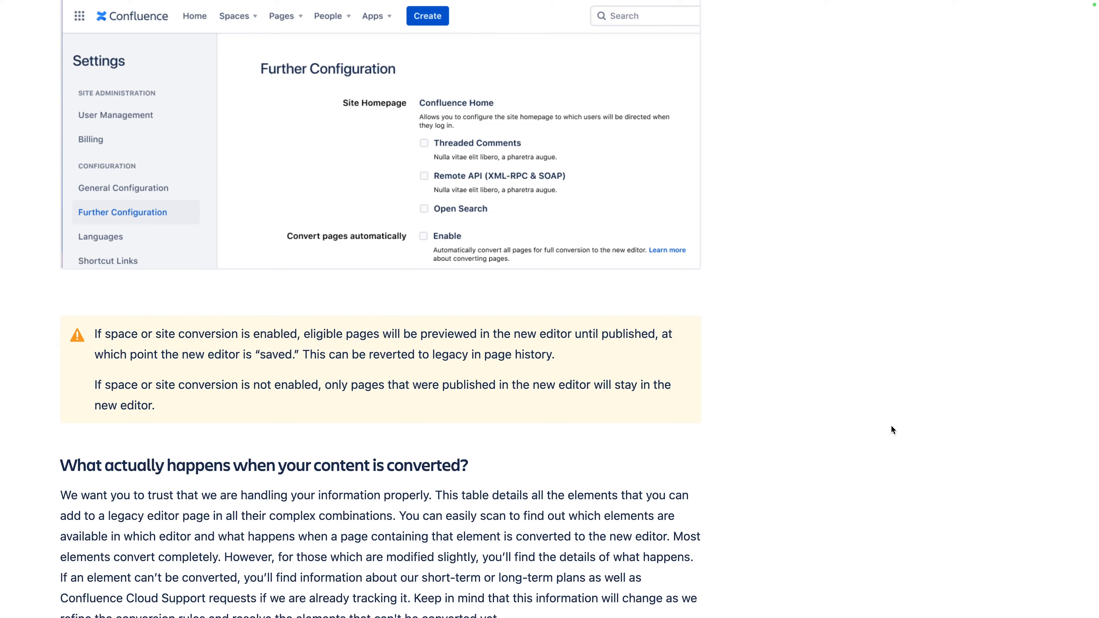
scroll("down", 3)
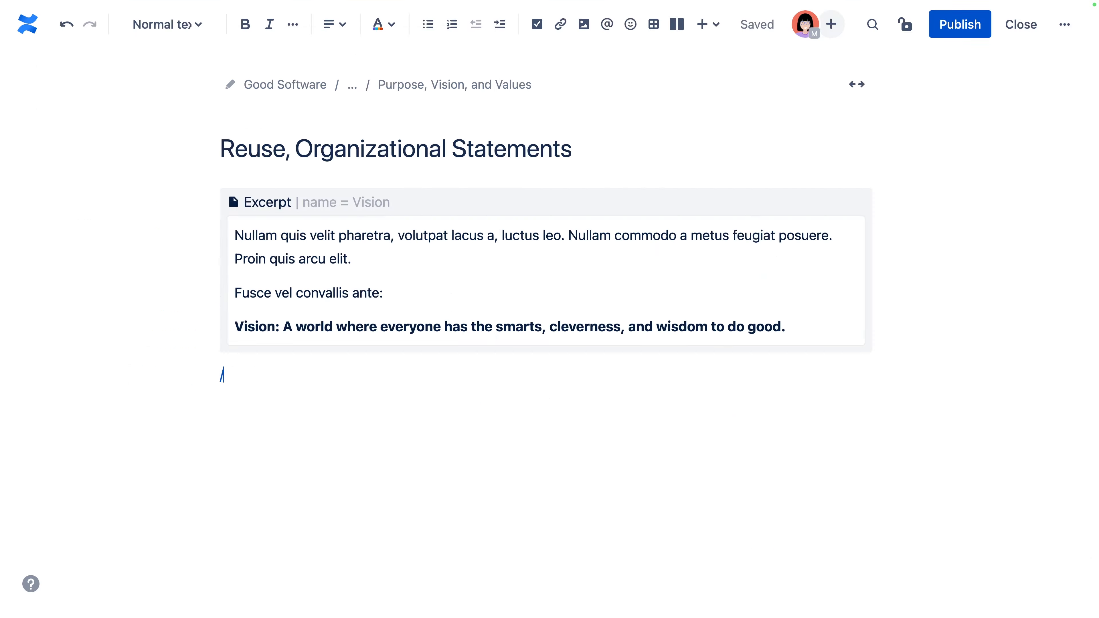
Name the new Purpose excerpt 'Missio' in its Excerpt Name field.
left_click(222, 374)
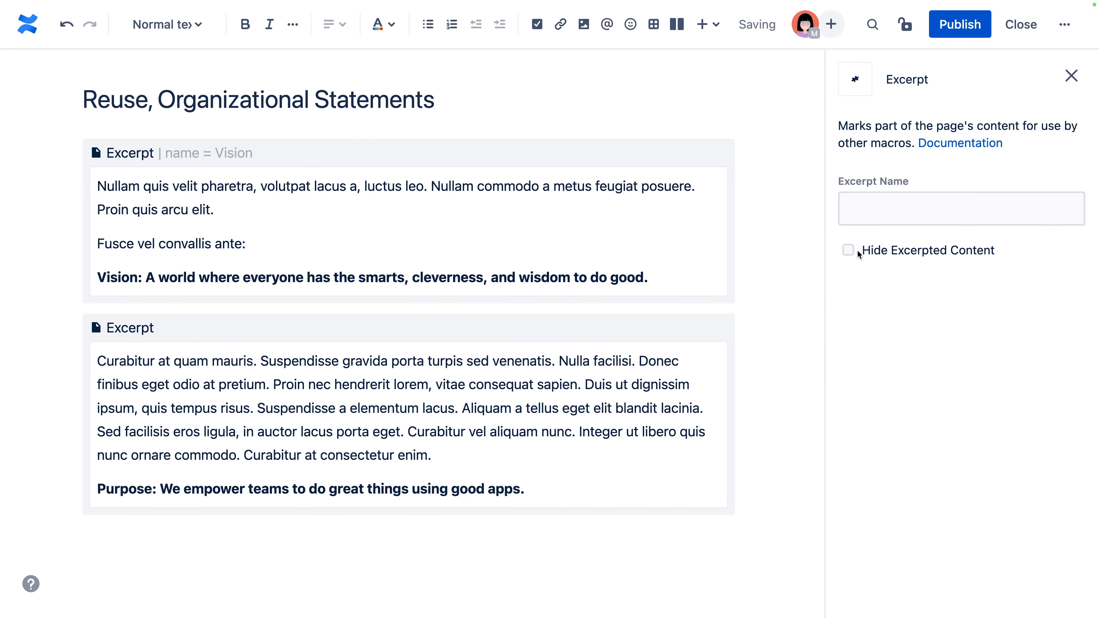
type("Missio")
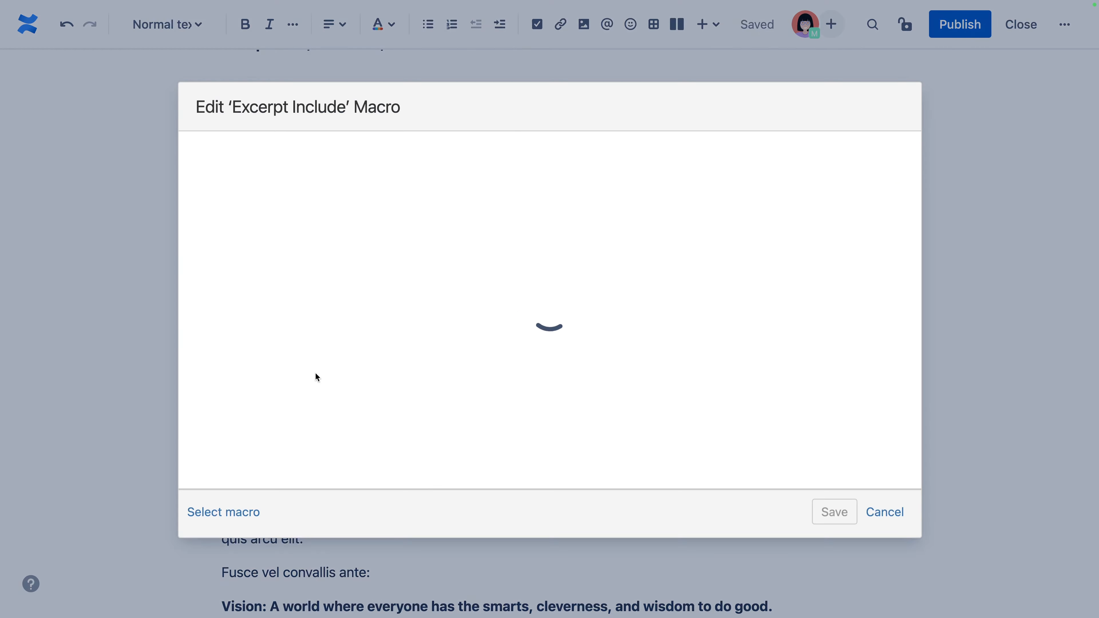
Set the Excerpt Include source to Reuse, Organizational Statements and choose the named excerpt.
type("reuse")
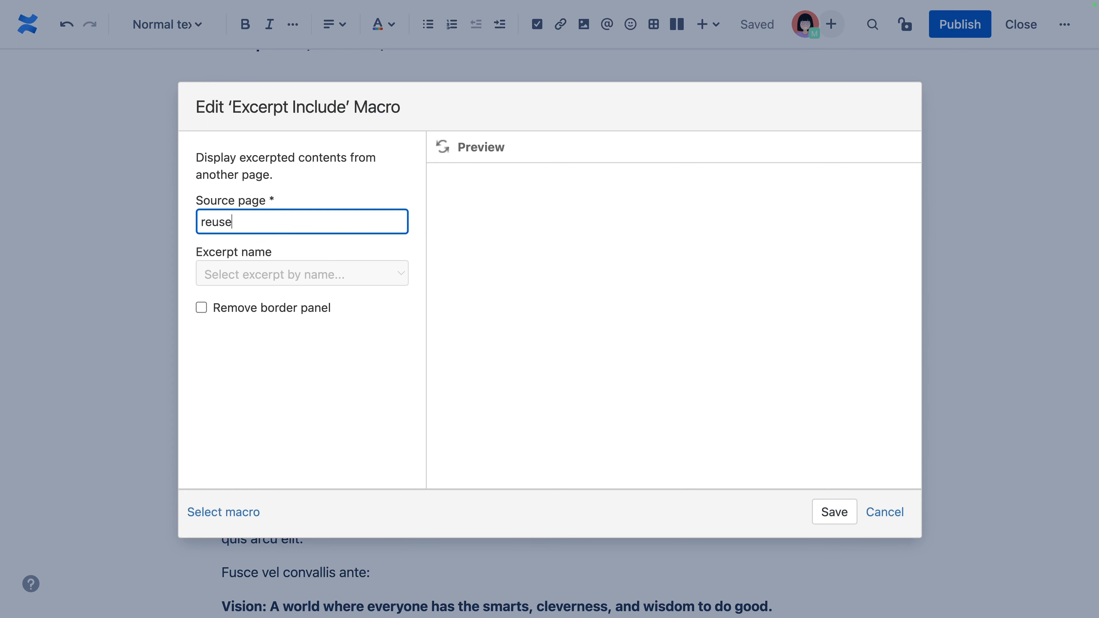
left_click(301, 274)
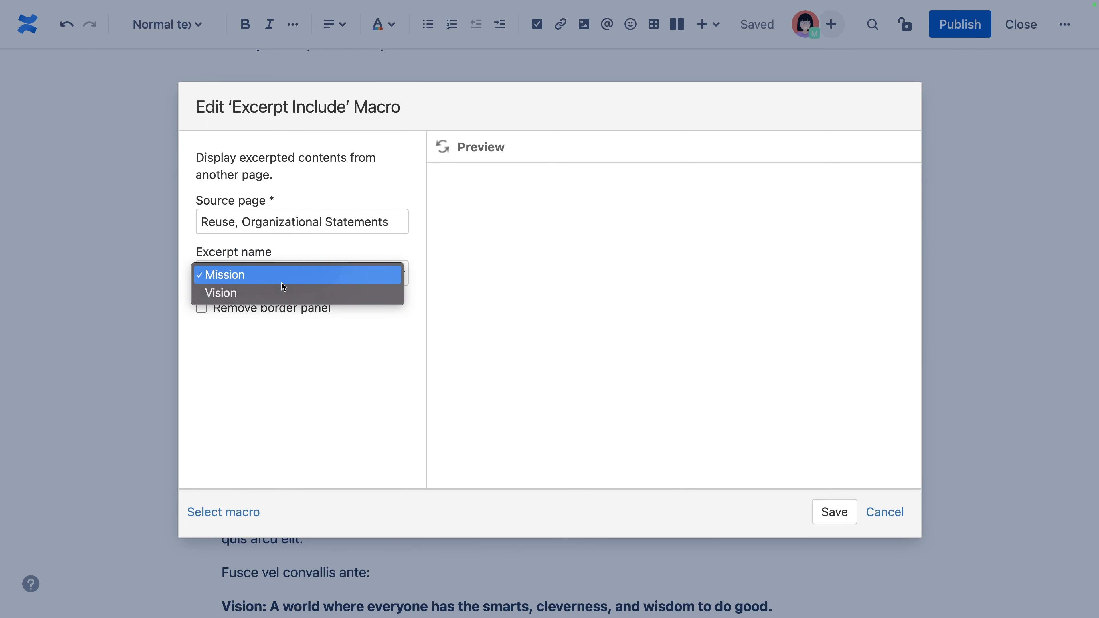
left_click(835, 512)
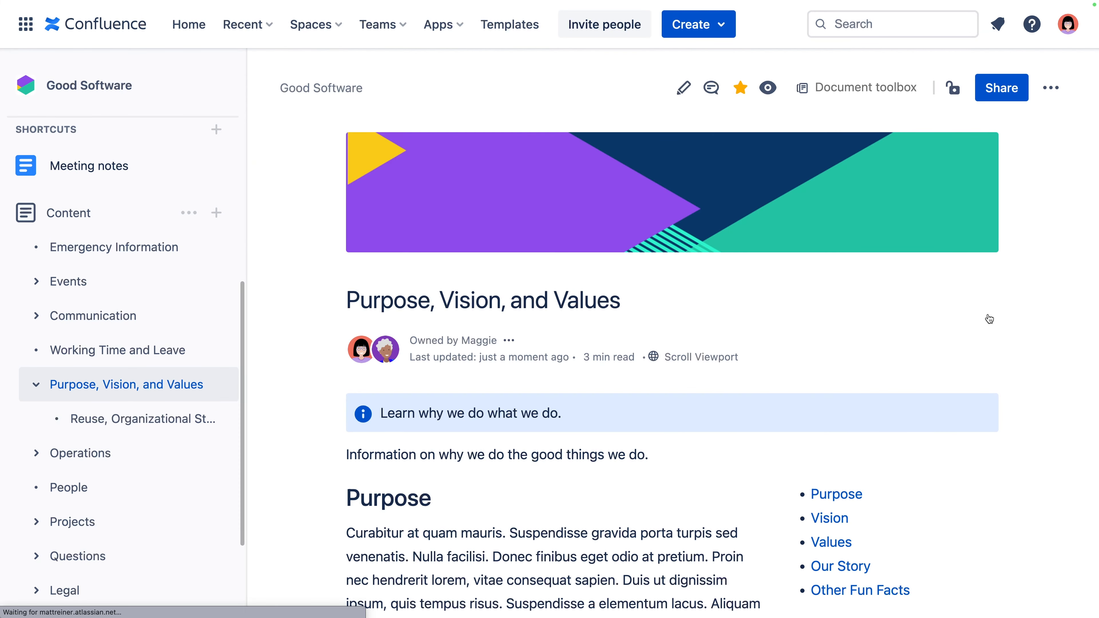
scroll("down", 3)
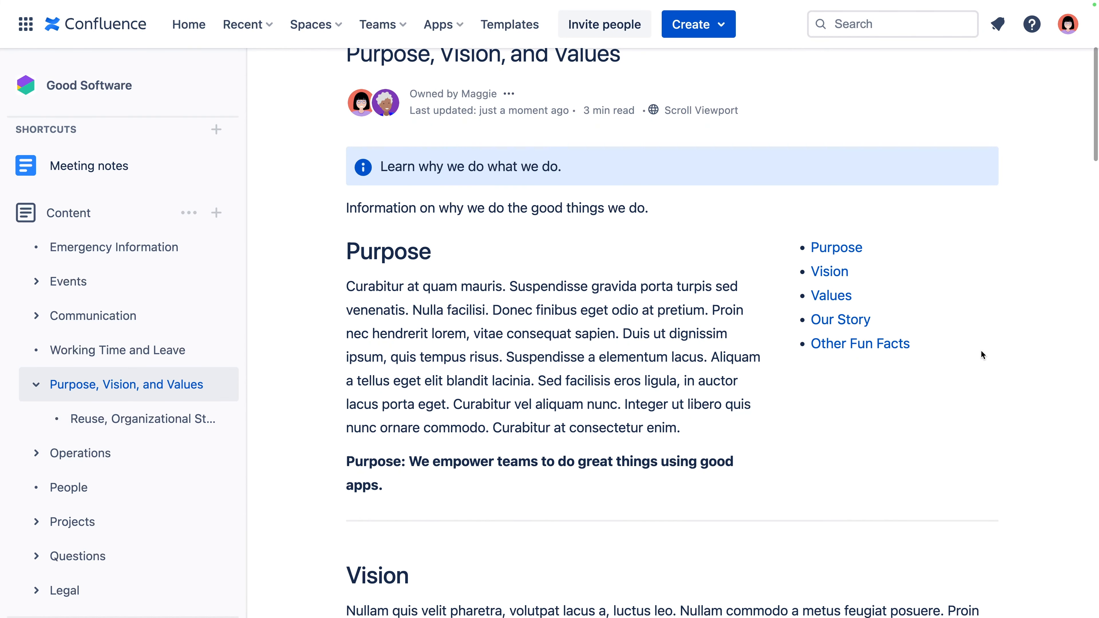